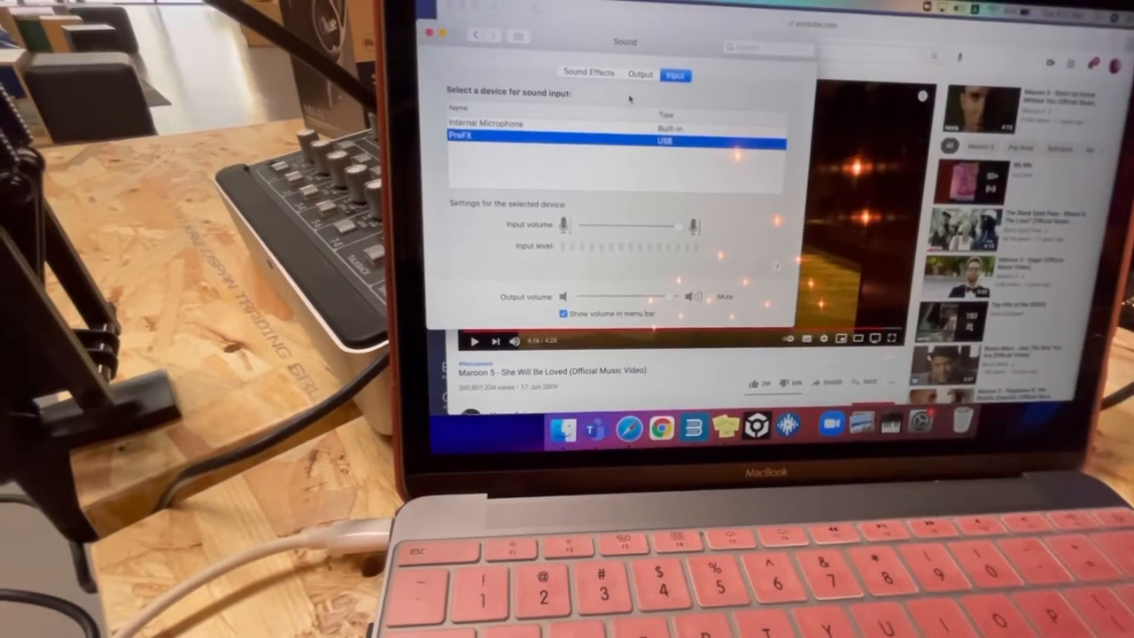
Step: Select ProFX as the sound output device on the Output tab
click(640, 74)
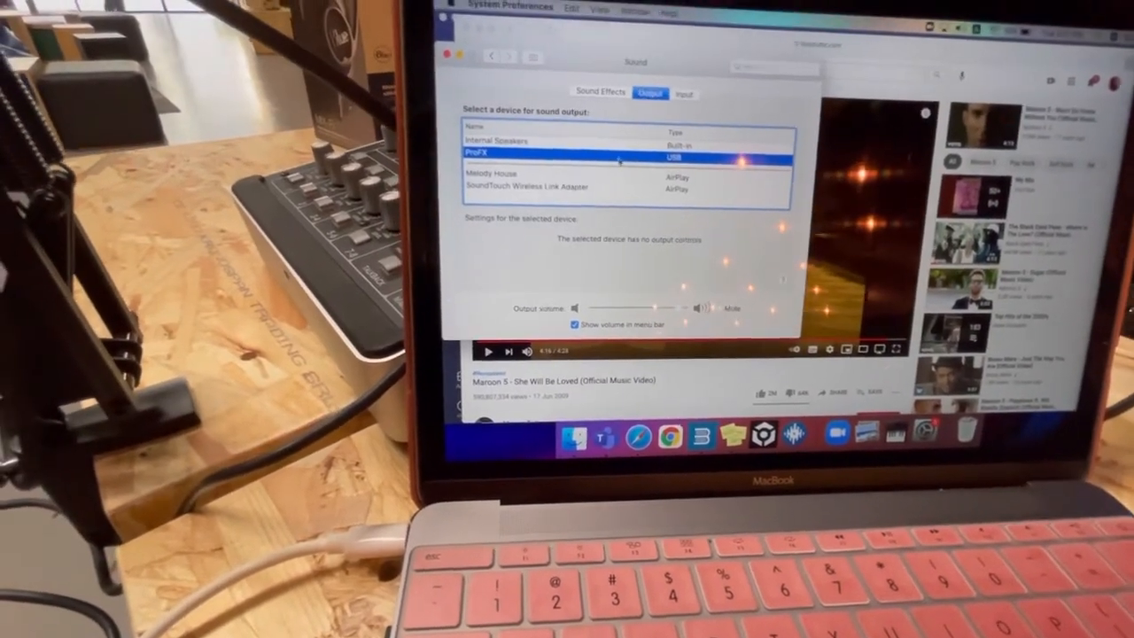
click(685, 94)
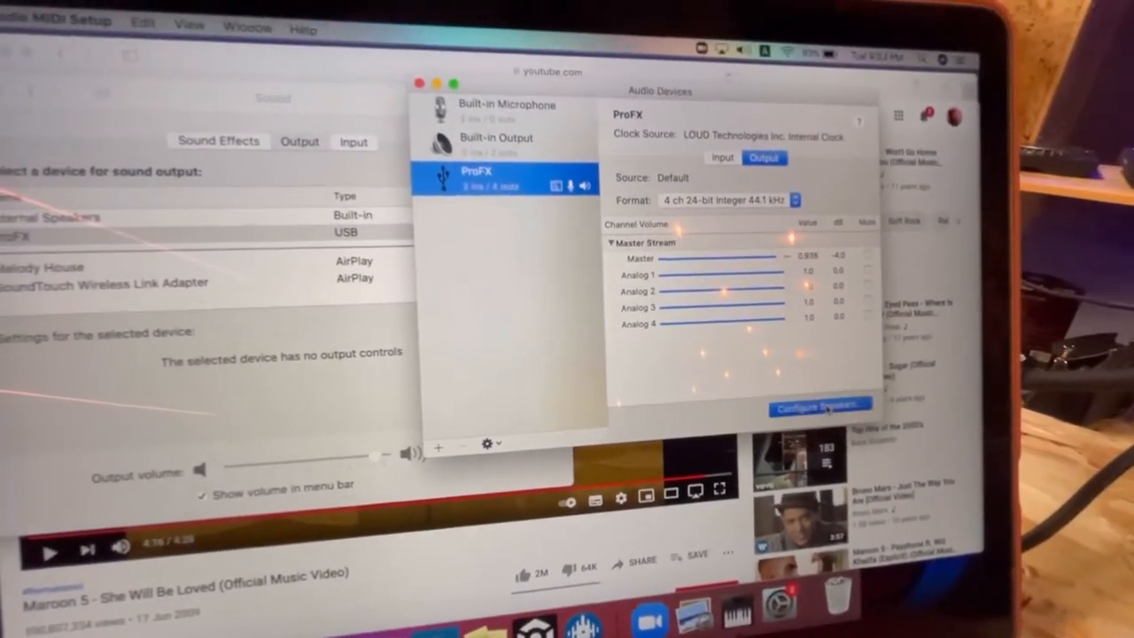
Step: Open the speaker configuration for the ProFX audio device
click(819, 406)
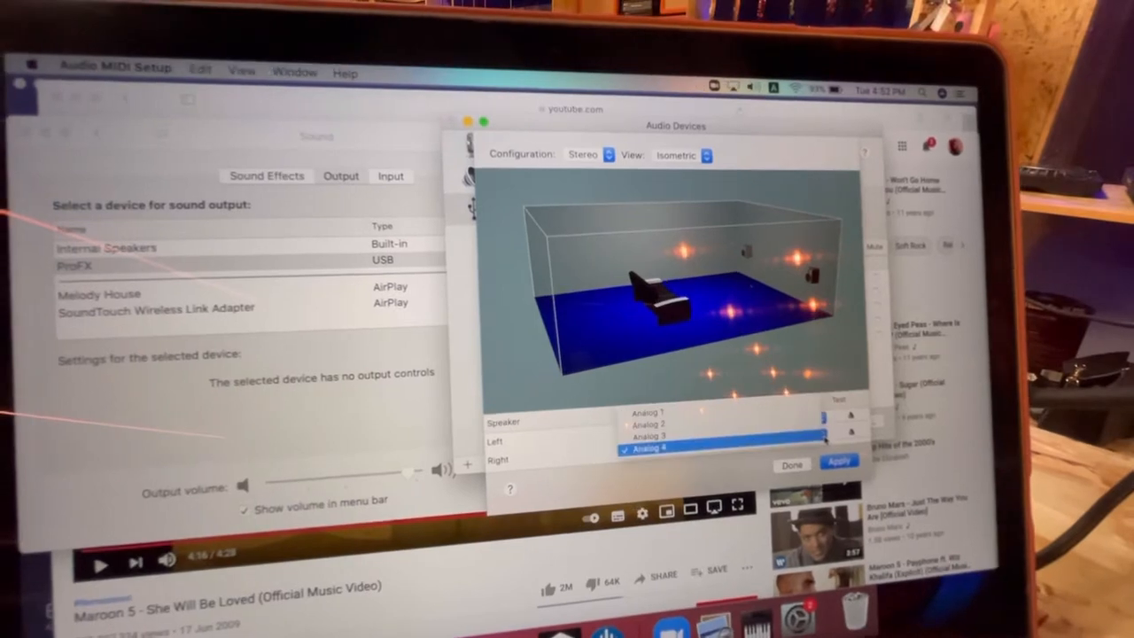
Step: Assign Analog 4 to the right stereo speaker channel
click(651, 447)
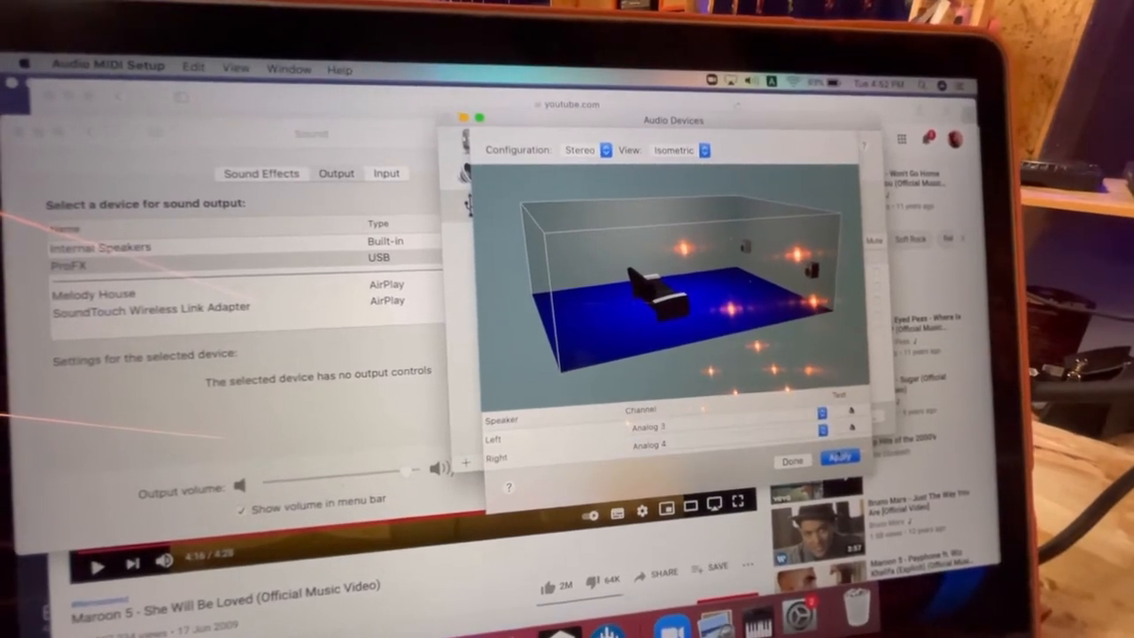